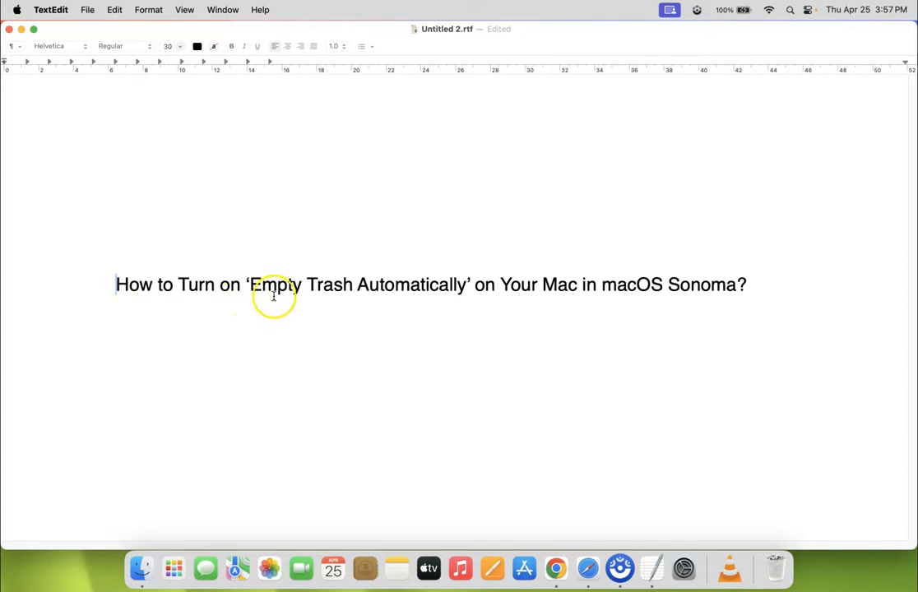
mouse_move(486, 296)
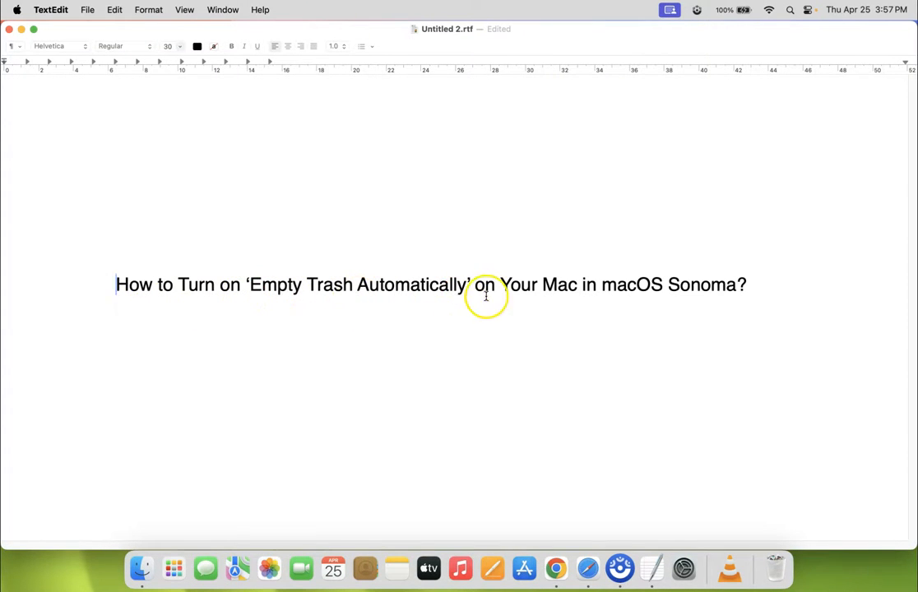
mouse_move(696, 297)
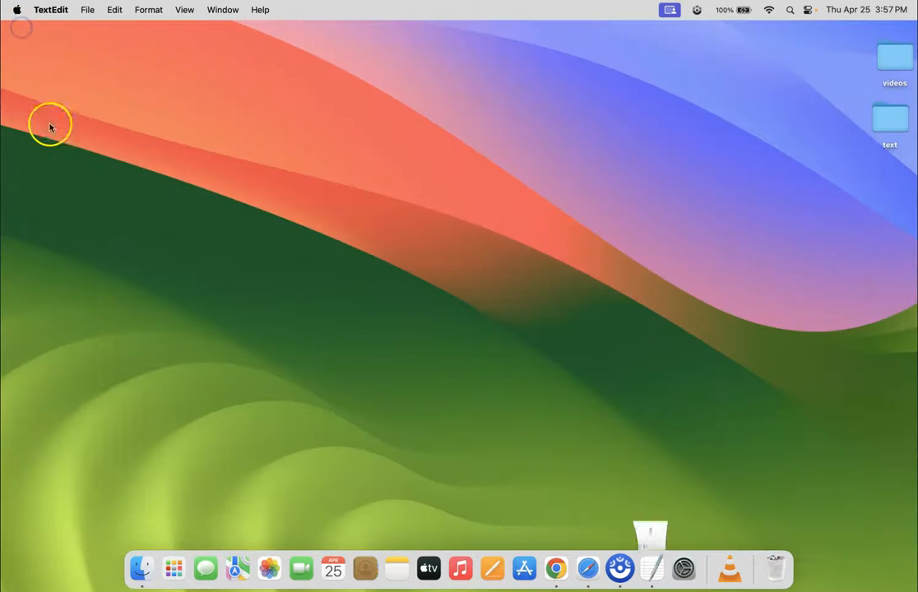
mouse_move(16, 10)
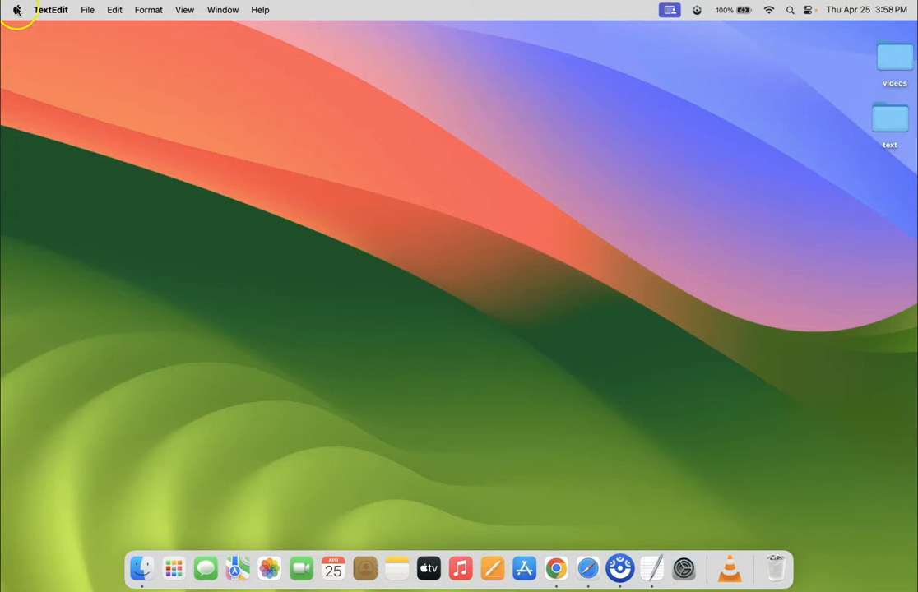
- Launch System Settings from the Apple menu and go to the General section
left_click(16, 10)
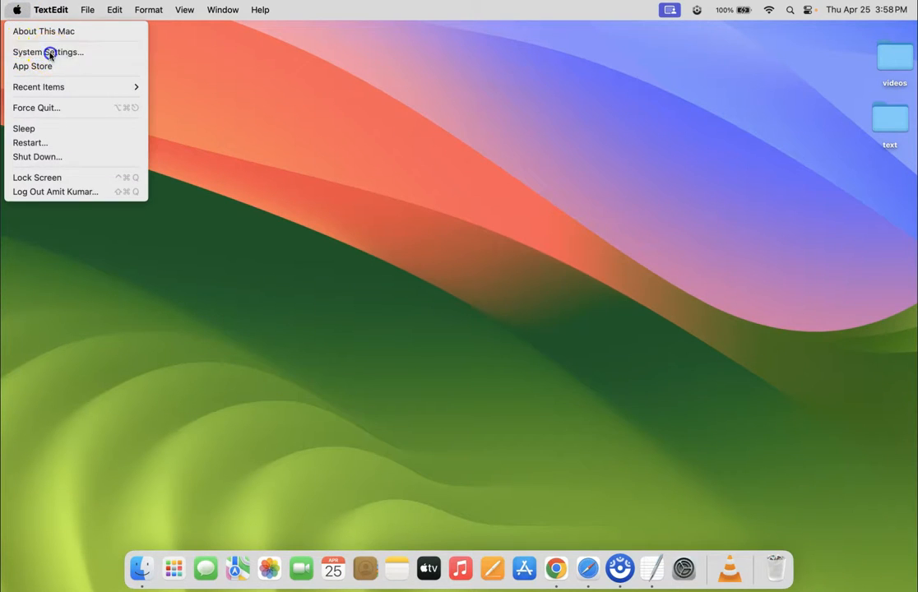
left_click(48, 51)
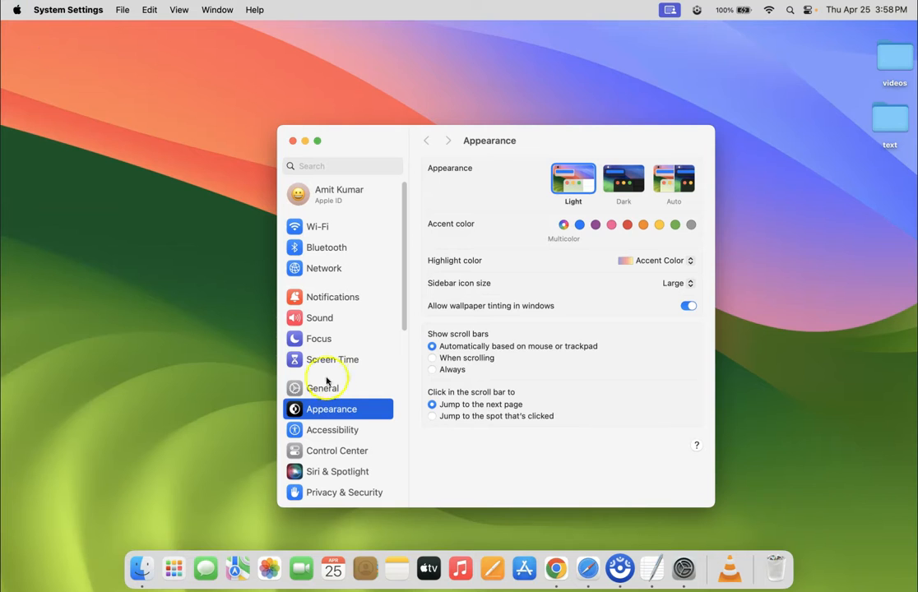
left_click(322, 388)
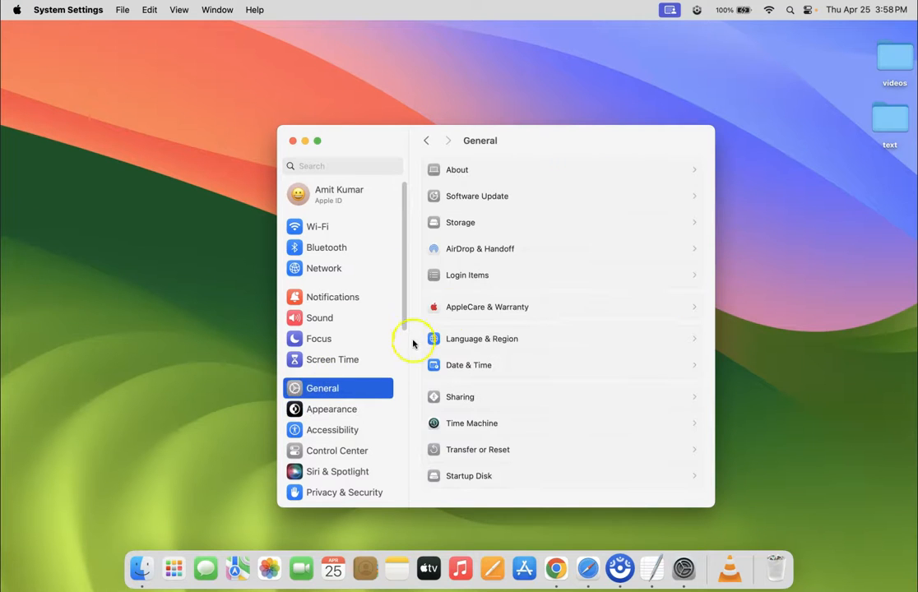
mouse_move(477, 227)
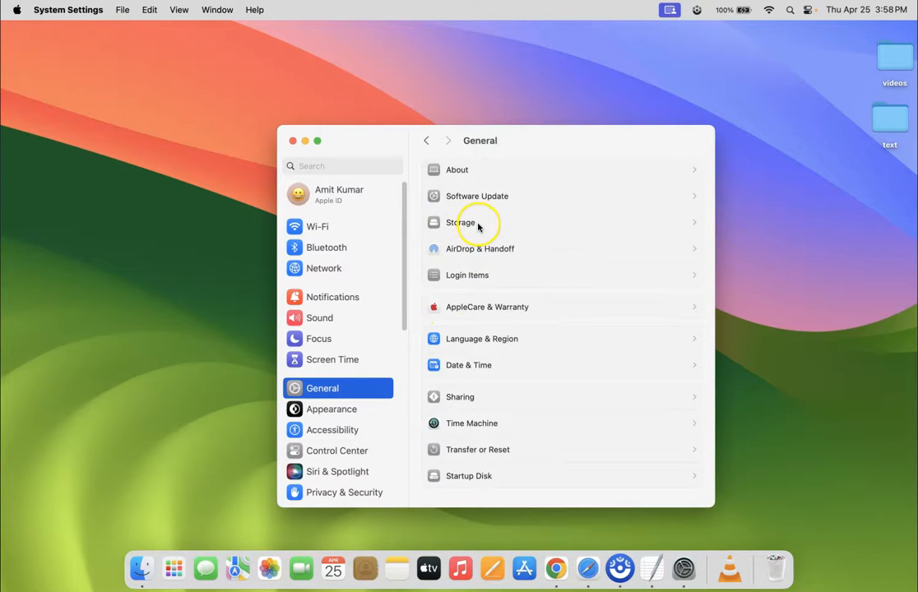
- Show the Storage page with its recommendations list
left_click(460, 222)
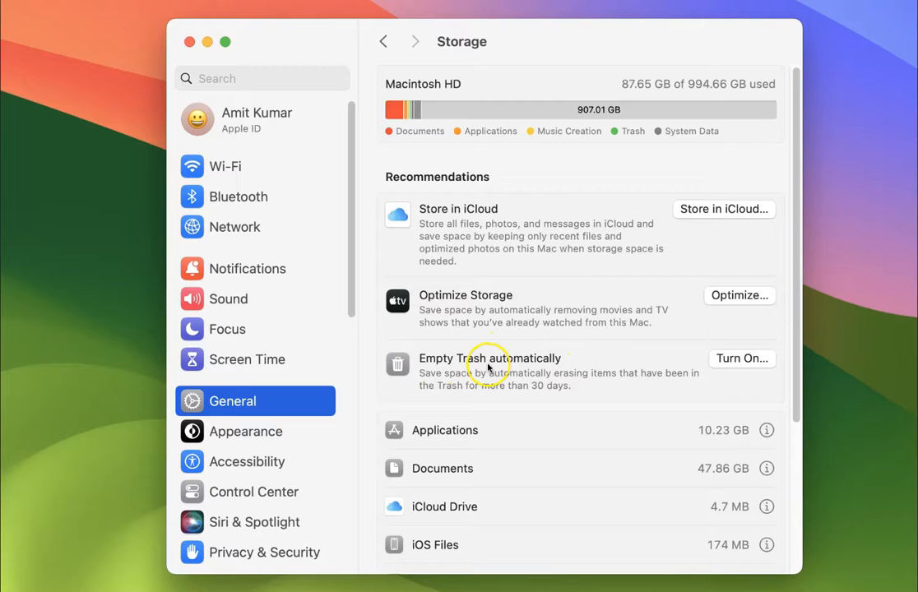
mouse_move(579, 352)
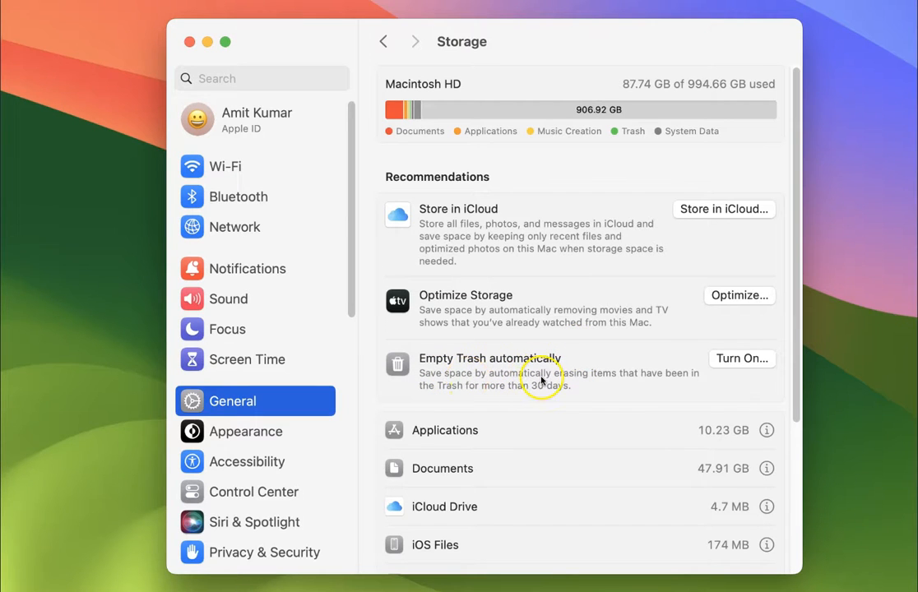
mouse_move(638, 378)
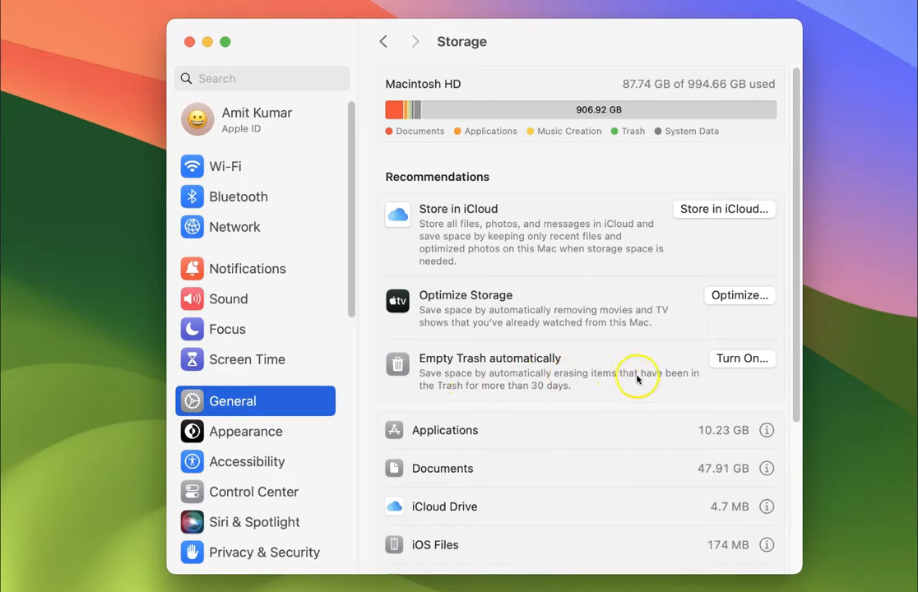
mouse_move(449, 395)
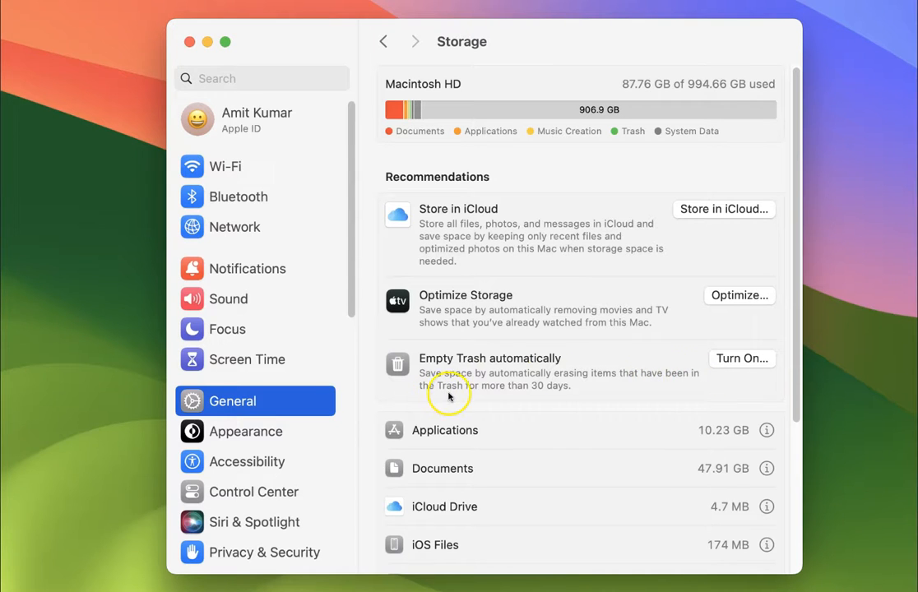
mouse_move(579, 393)
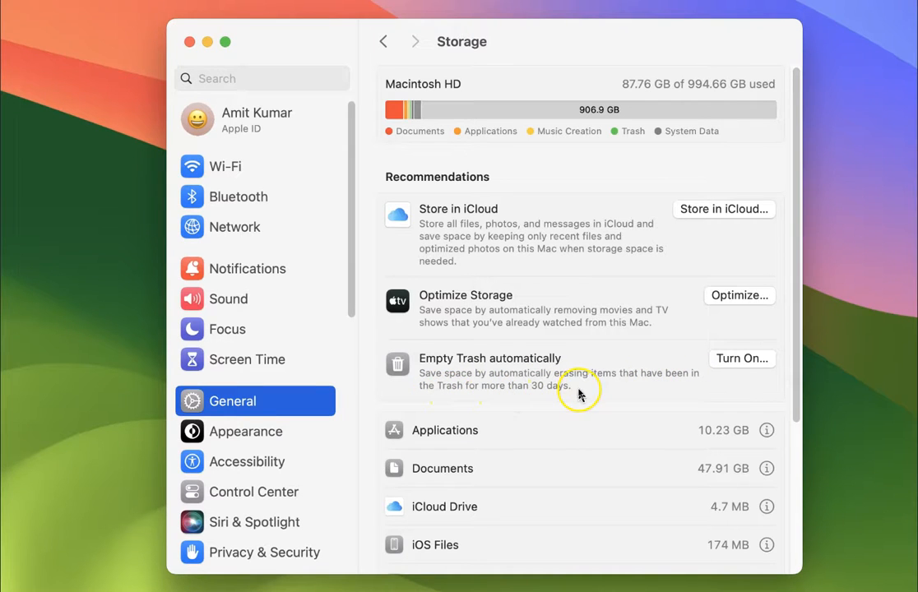
mouse_move(725, 371)
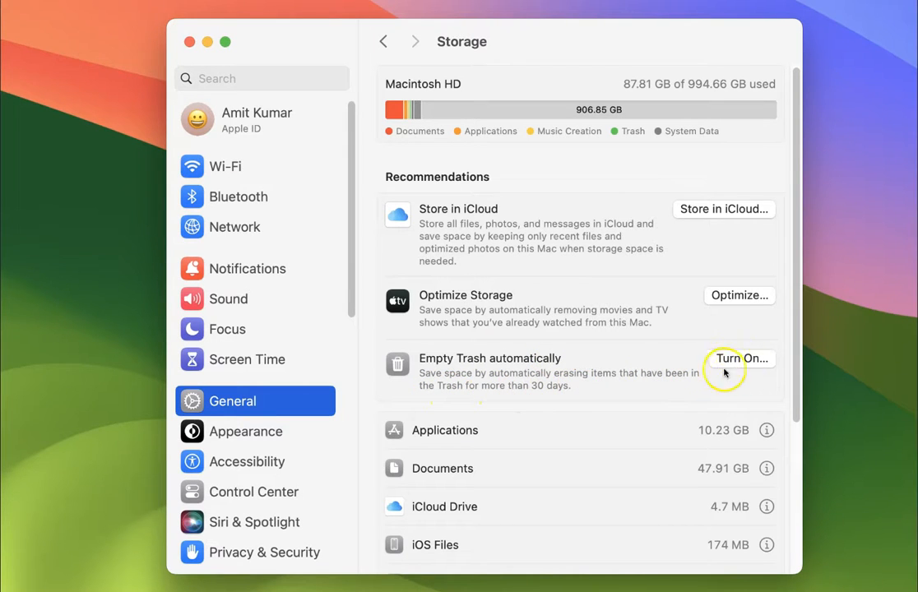
mouse_move(754, 365)
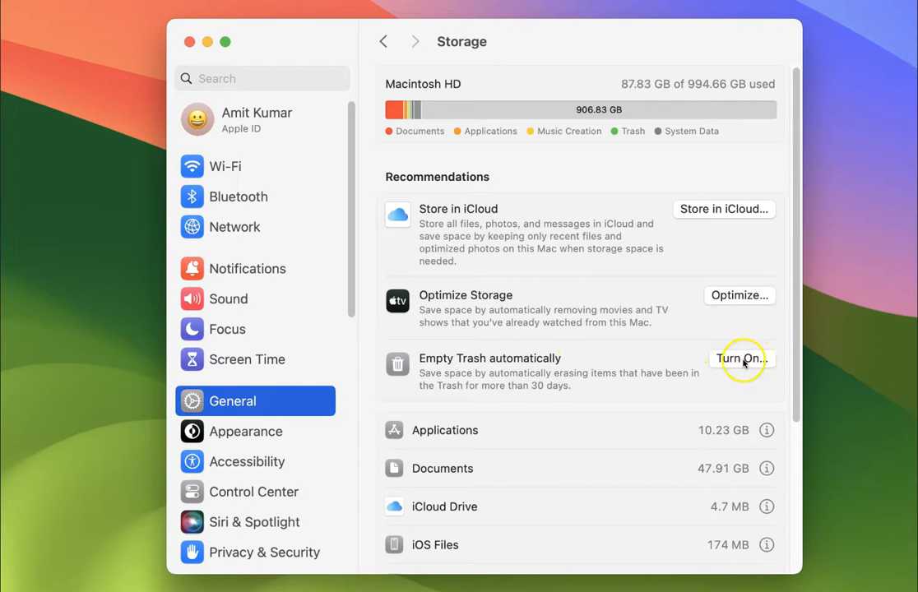
- Start turning on 'Empty Trash automatically' so the confirmation prompt appears
left_click(740, 358)
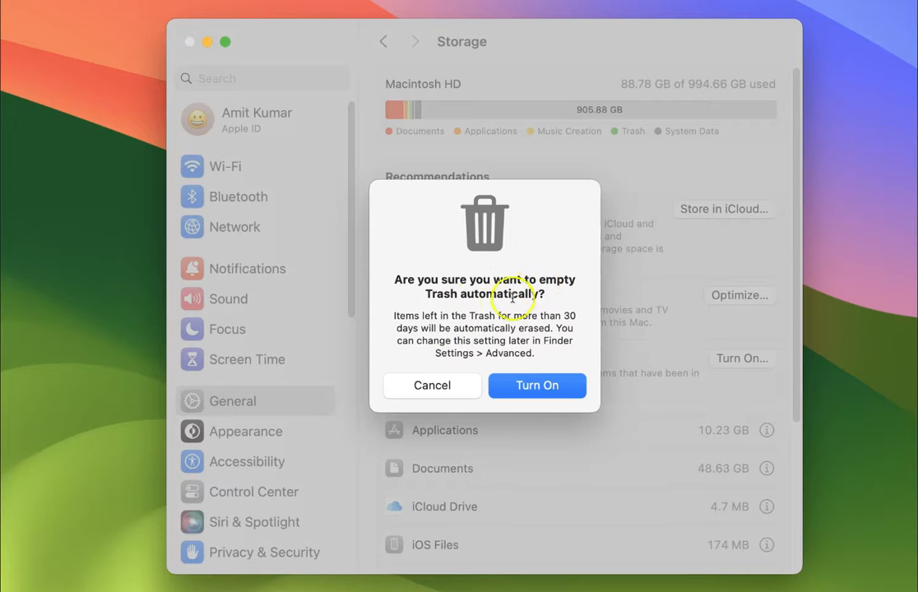
mouse_move(570, 286)
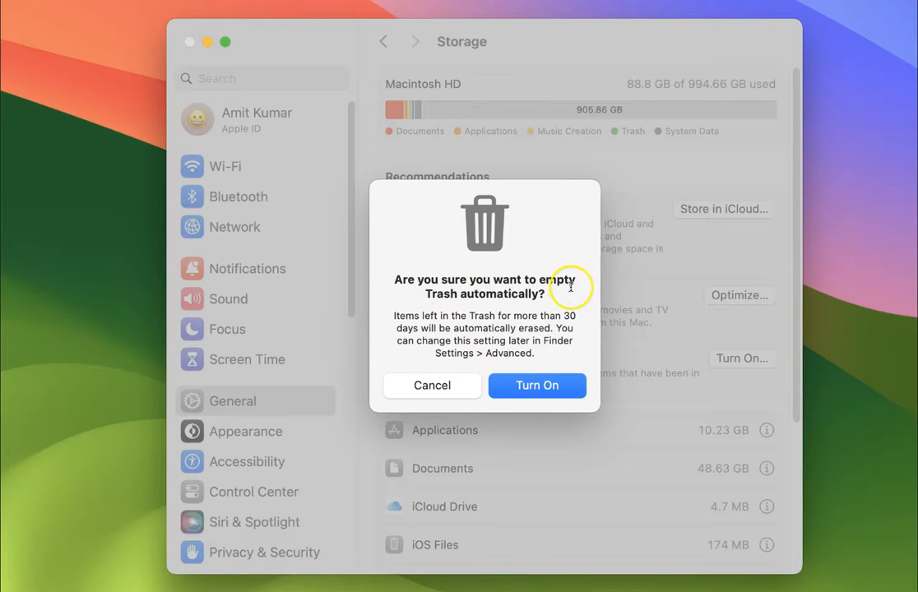
mouse_move(417, 316)
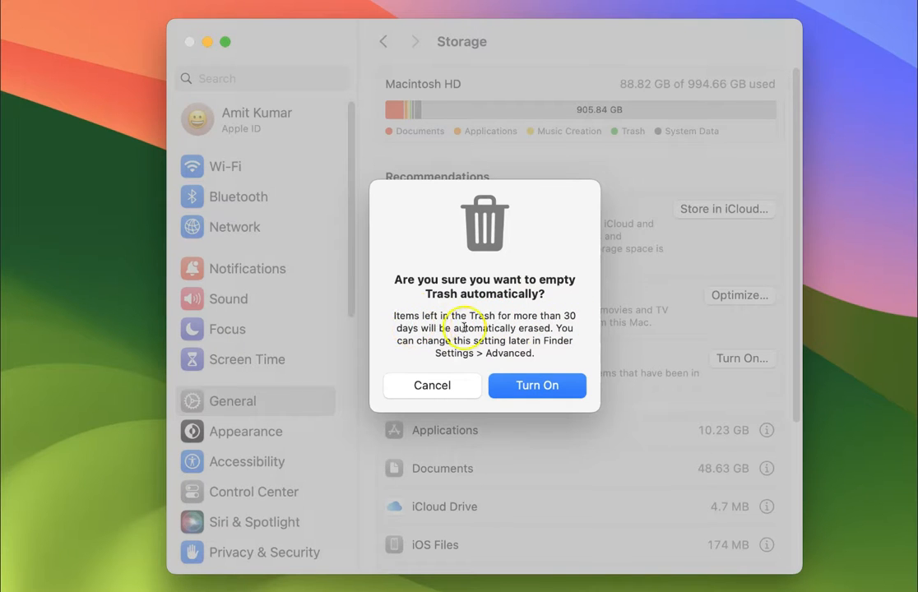
mouse_move(566, 329)
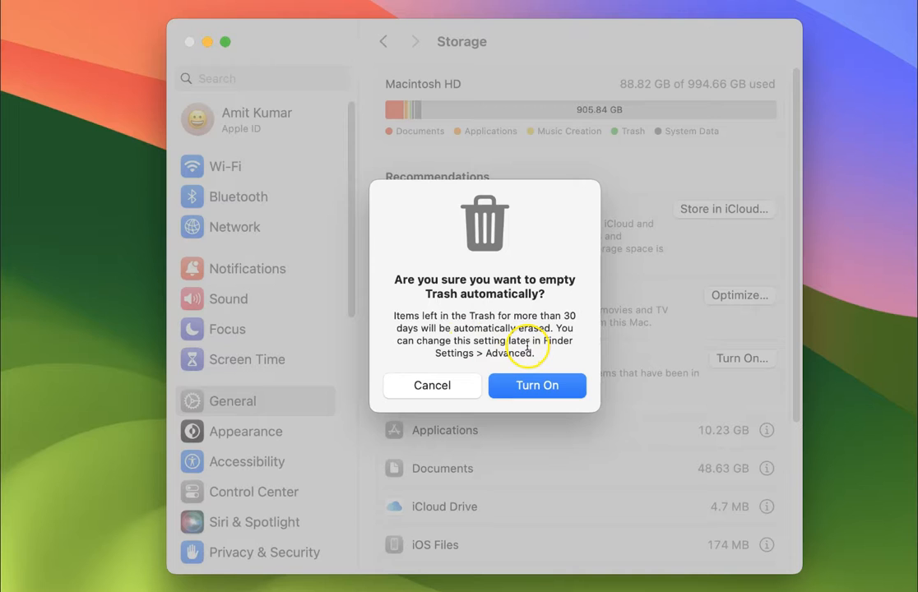
mouse_move(469, 358)
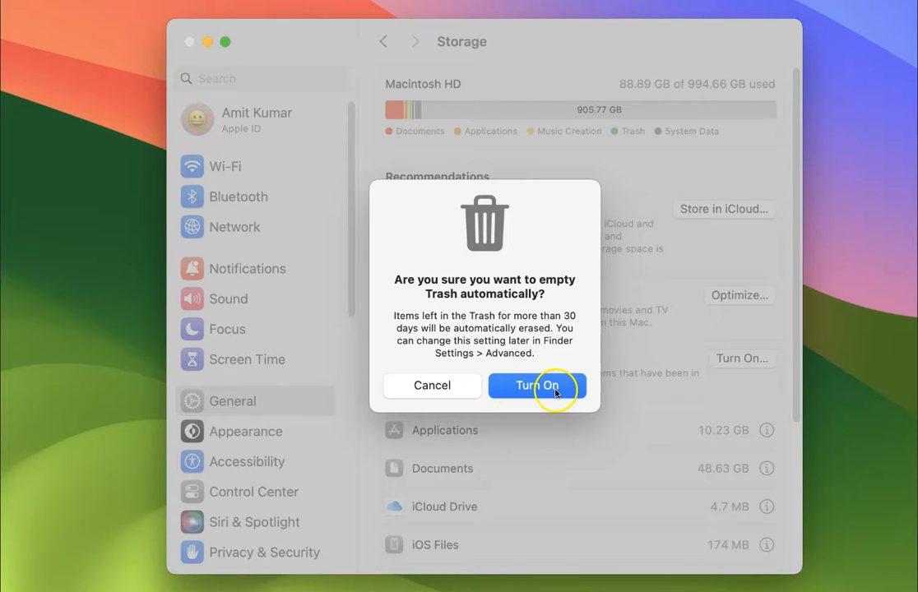
- Confirm Turn On so 'Empty Trash automatically' shows a green check, then close System Settings
left_click(536, 384)
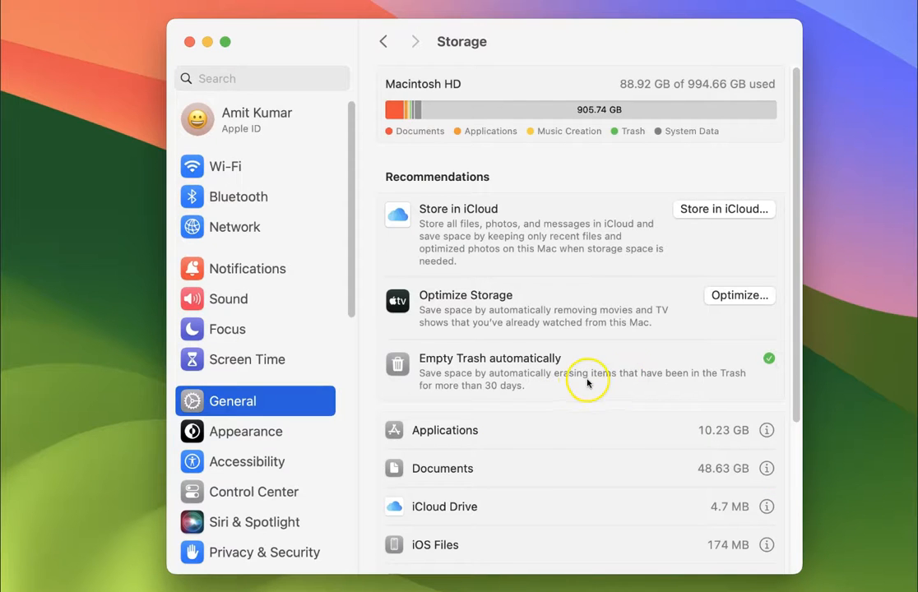
mouse_move(736, 365)
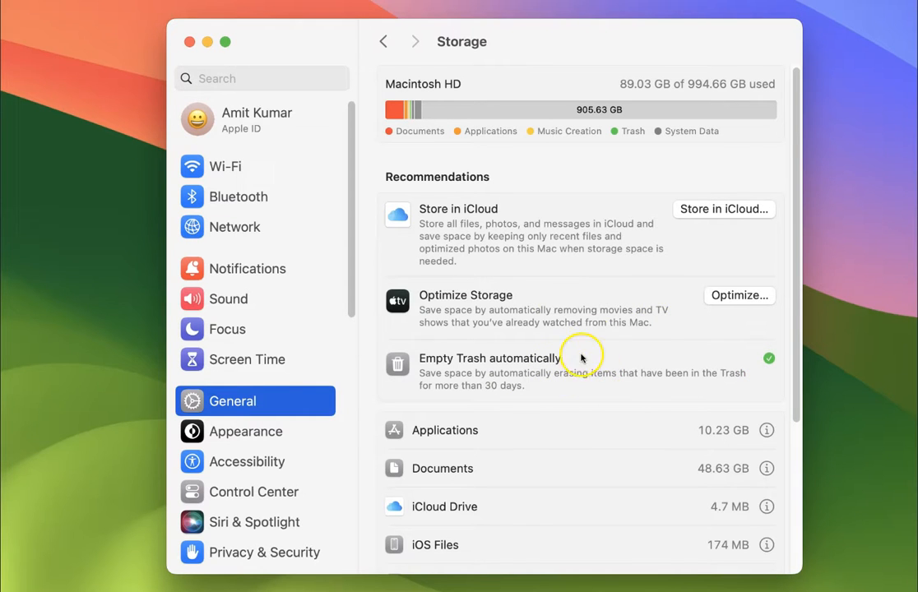
mouse_move(661, 290)
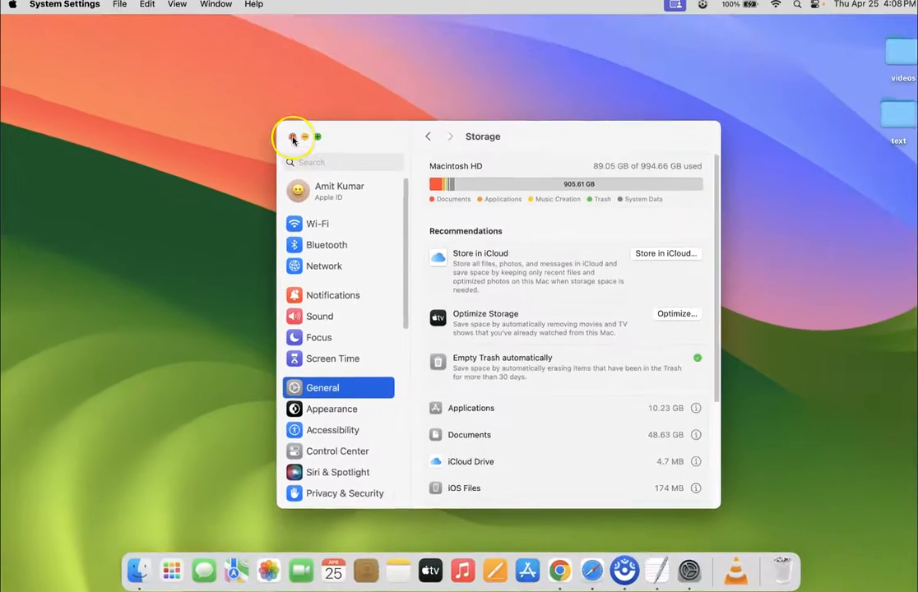
left_click(293, 136)
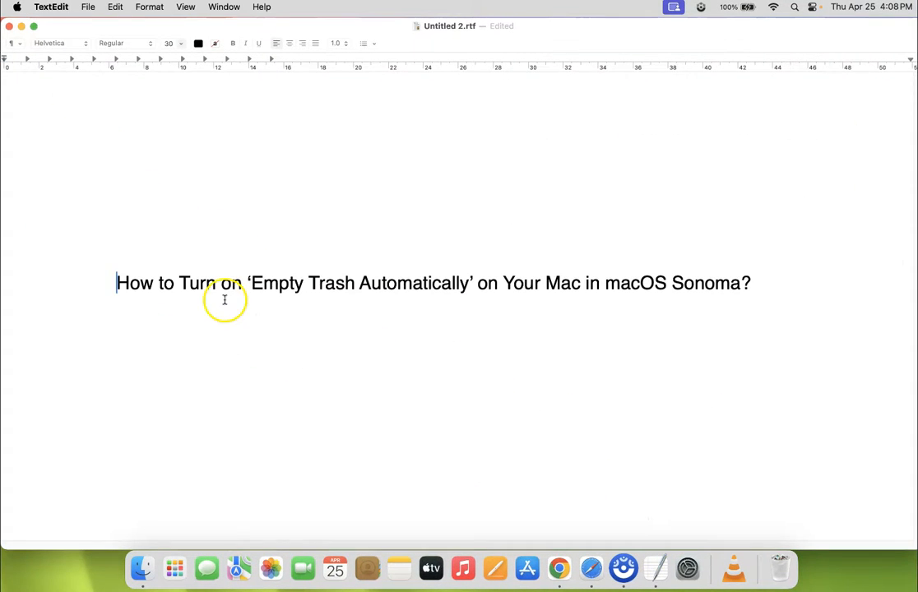
mouse_move(428, 293)
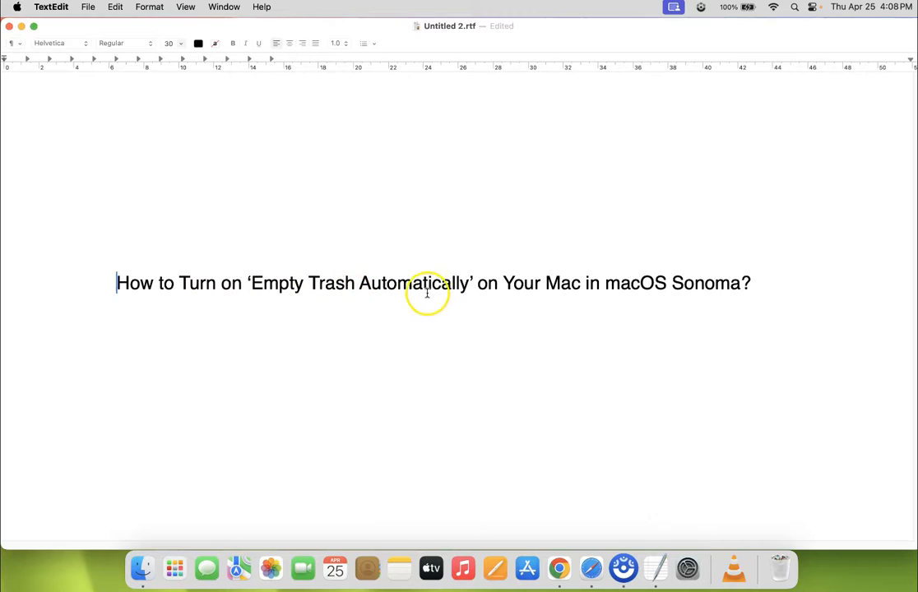
mouse_move(661, 283)
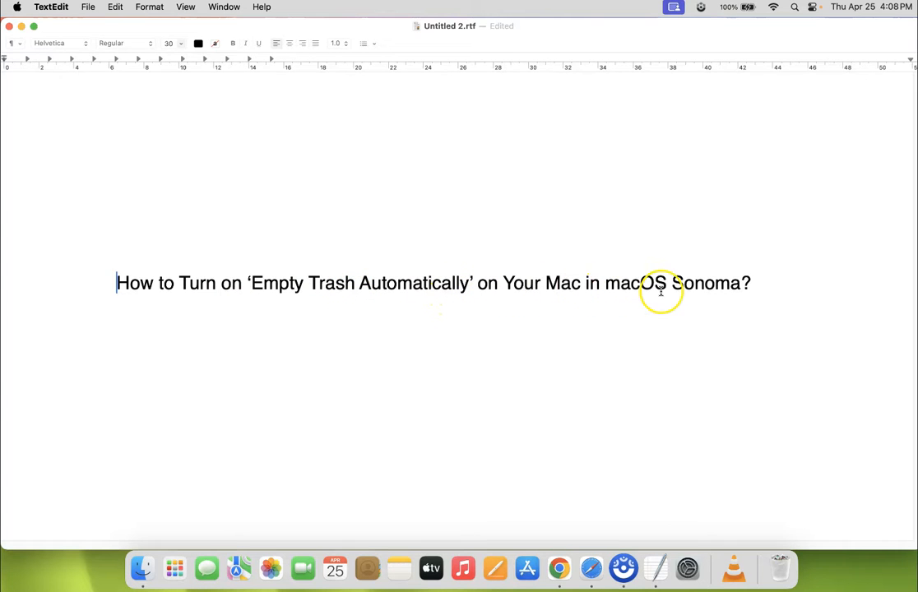
mouse_move(492, 296)
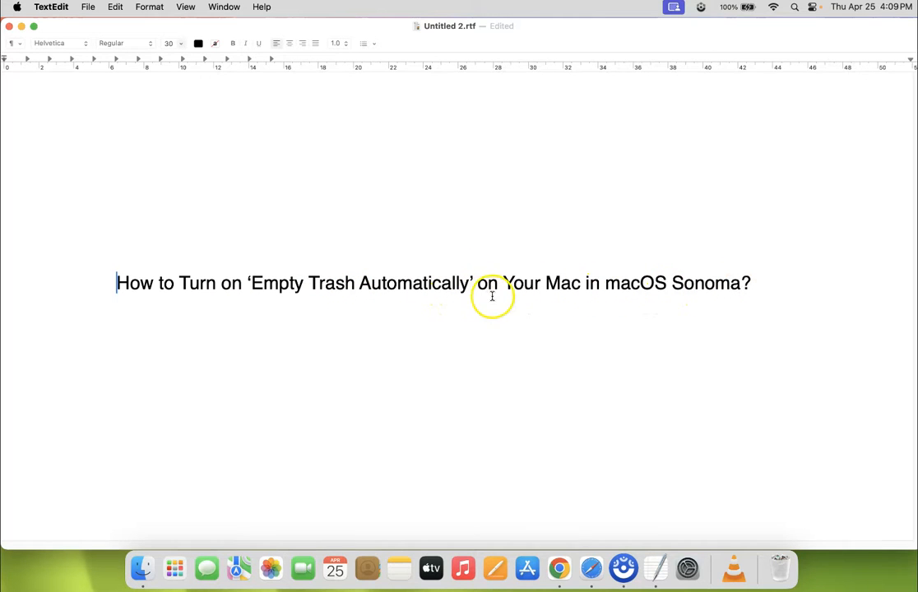
mouse_move(504, 303)
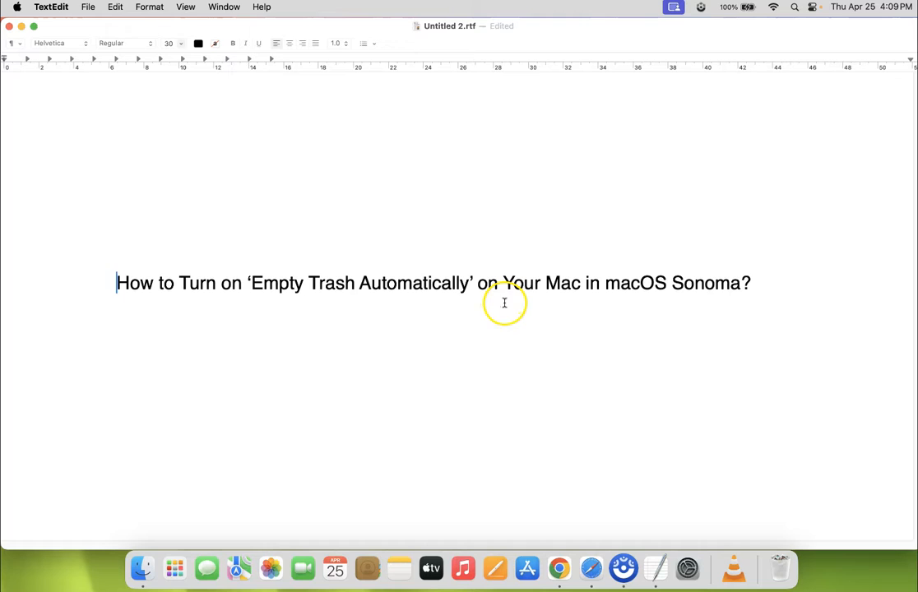
mouse_move(510, 312)
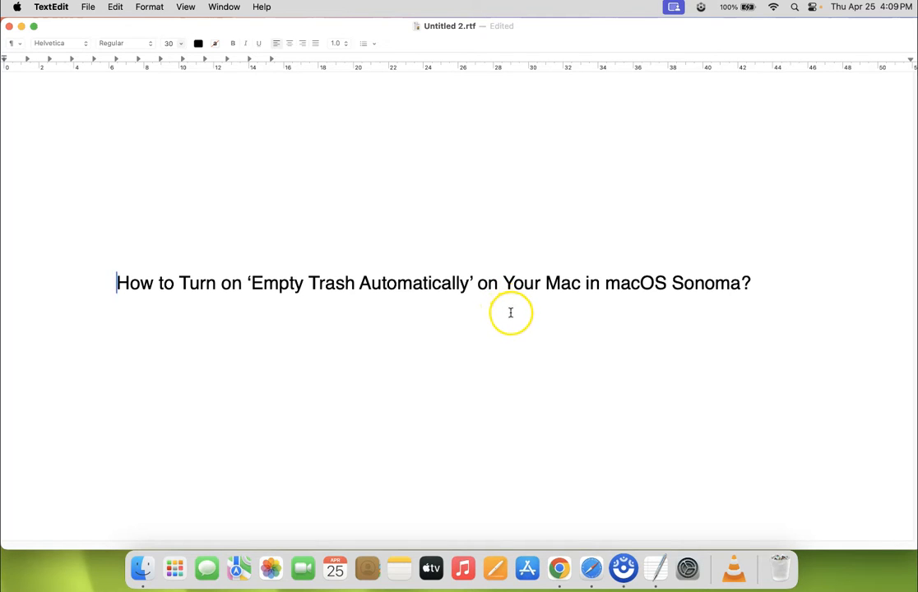